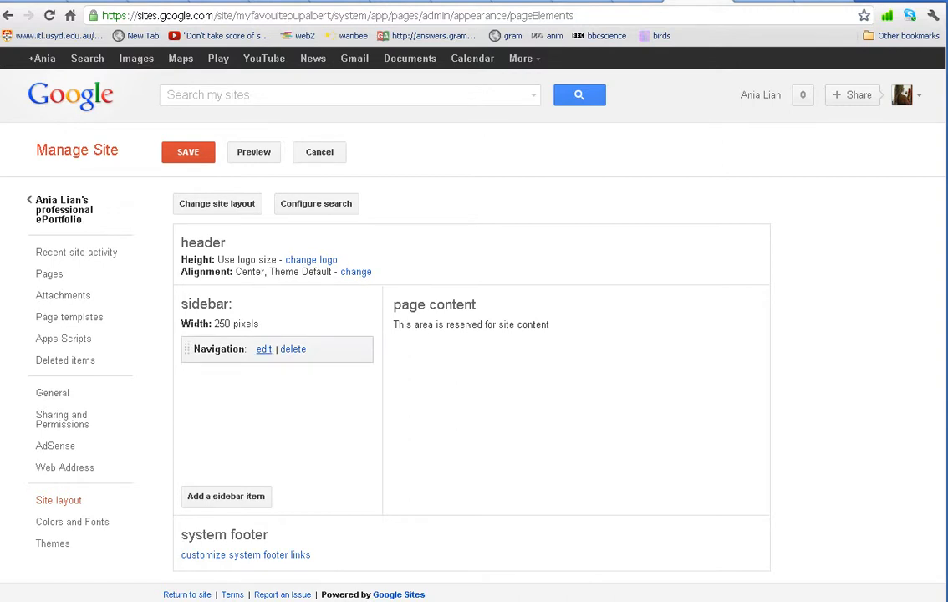
Turn off the sidebar navigation's sitemap link and show 2 levels of pages
click(263, 349)
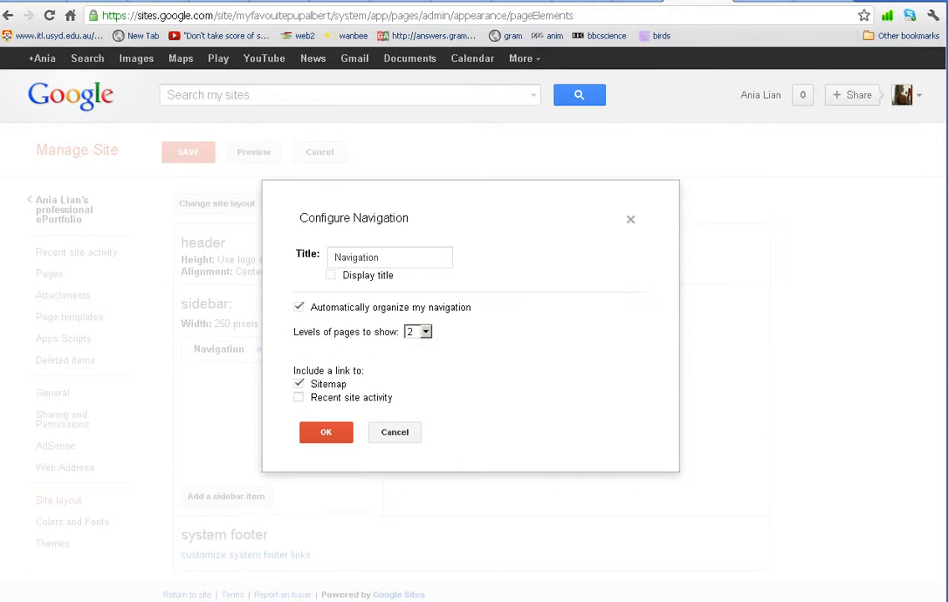
click(299, 383)
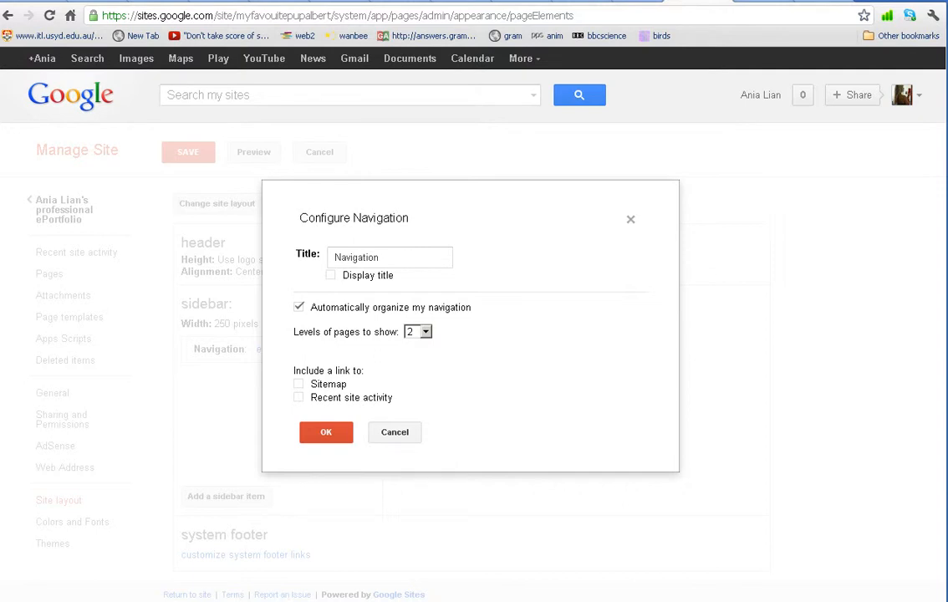
click(417, 331)
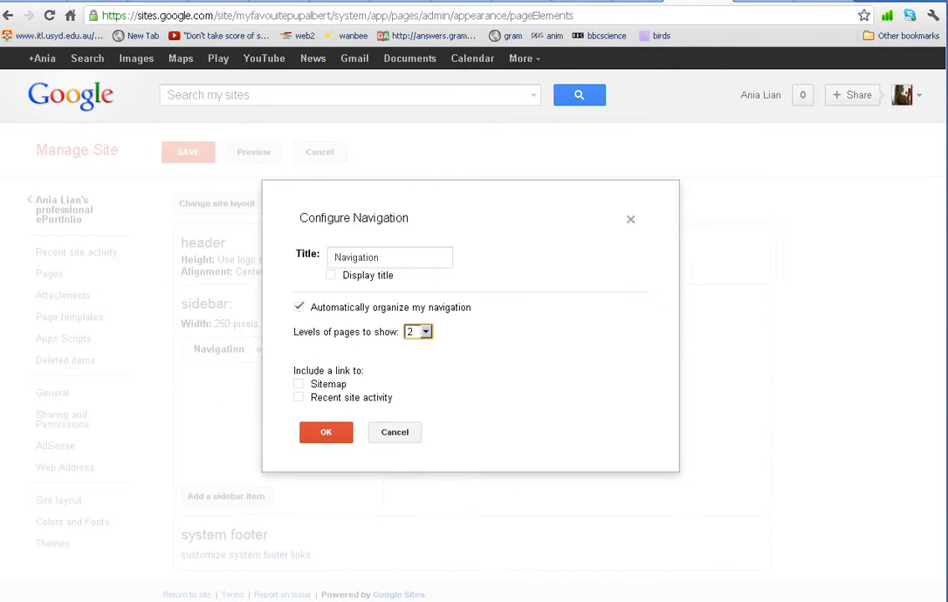
click(427, 332)
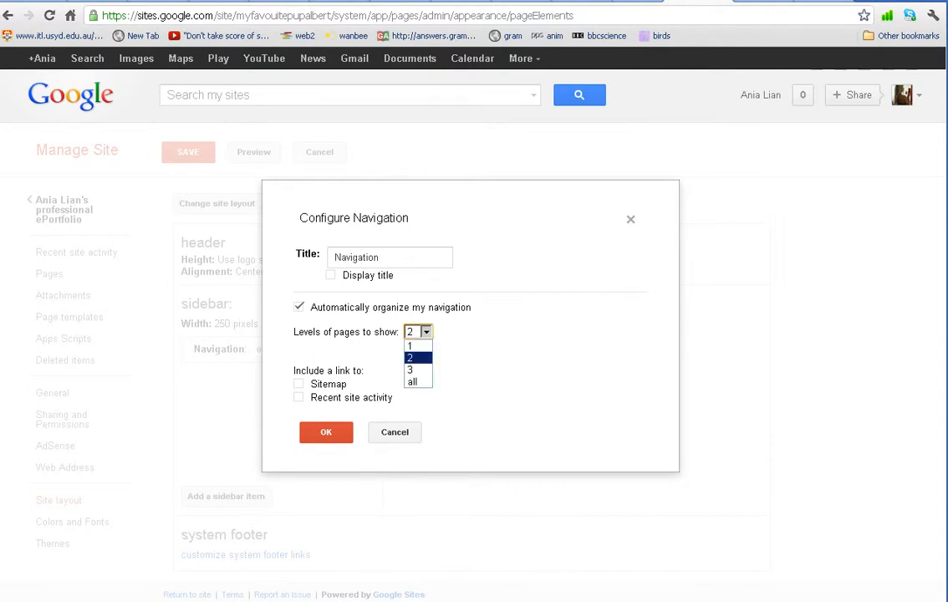
click(416, 358)
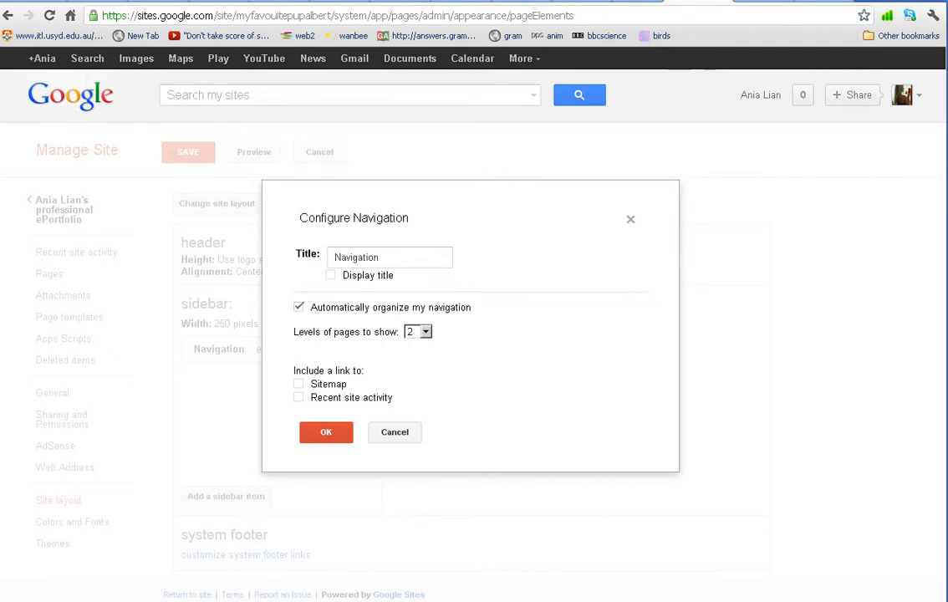
Disable automatic navigation organizing, try adding a page, dismiss the warning, then cancel the dialog
click(299, 307)
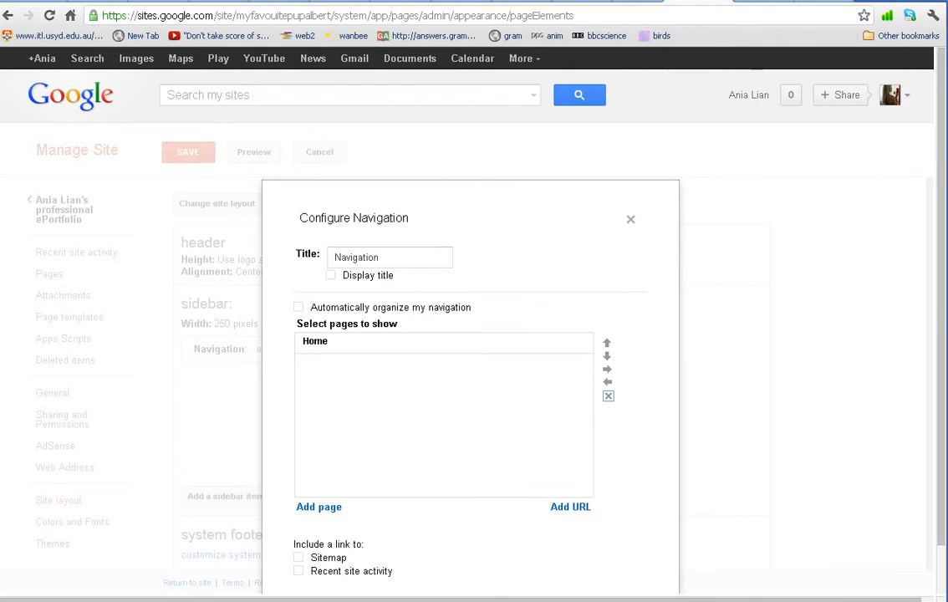
click(318, 507)
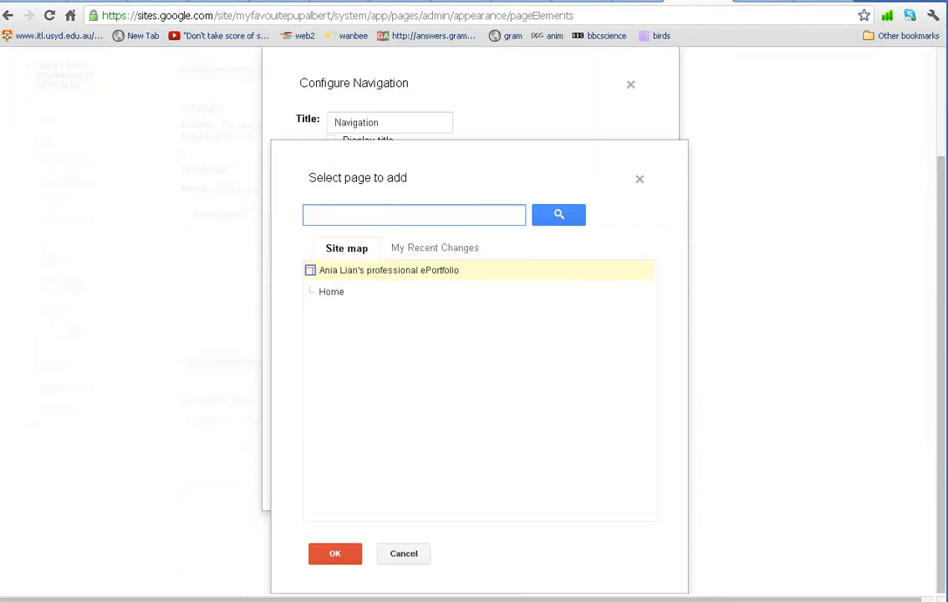
click(335, 554)
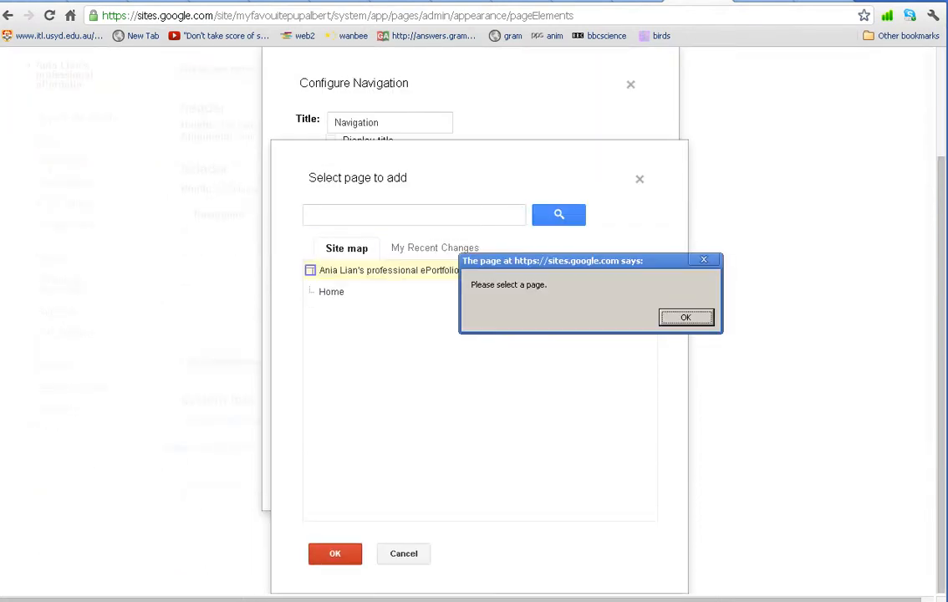
click(692, 316)
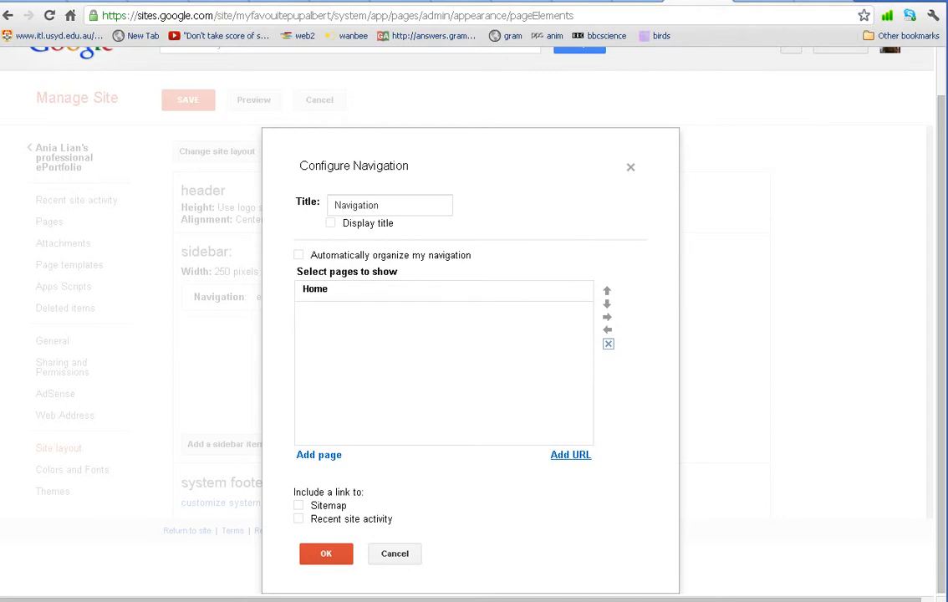
click(327, 554)
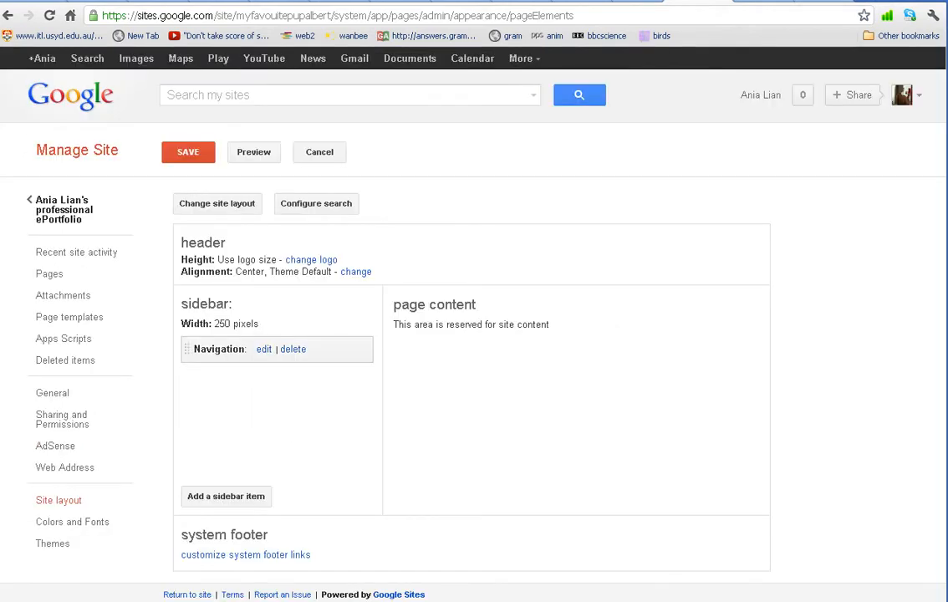
click(264, 348)
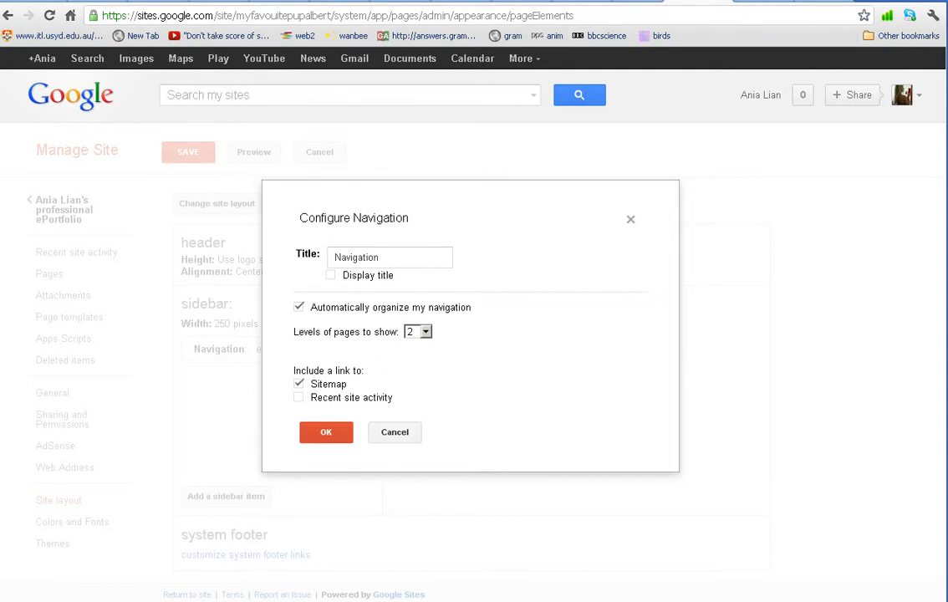
click(299, 384)
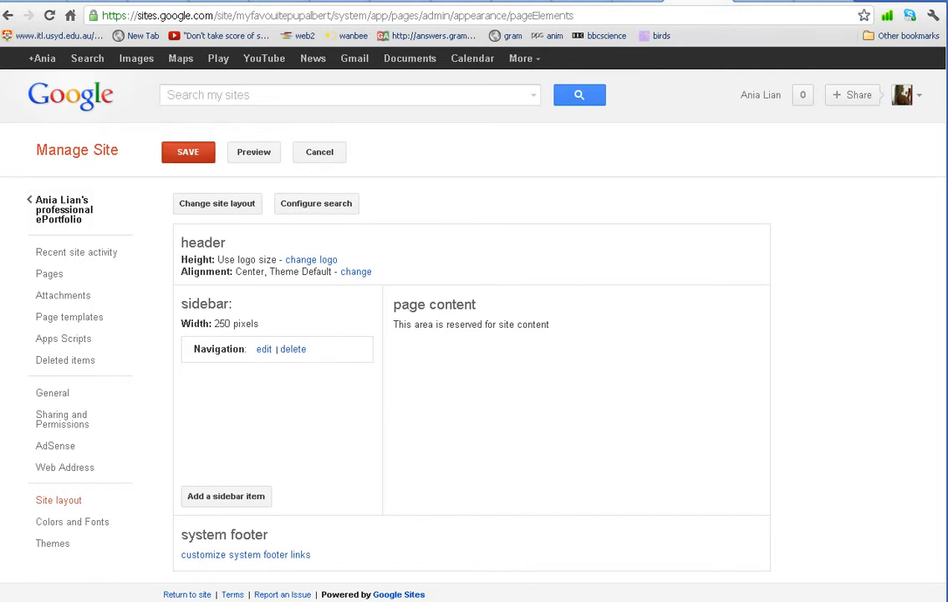
Save the site layout and return to the ePortfolio Home page
click(188, 152)
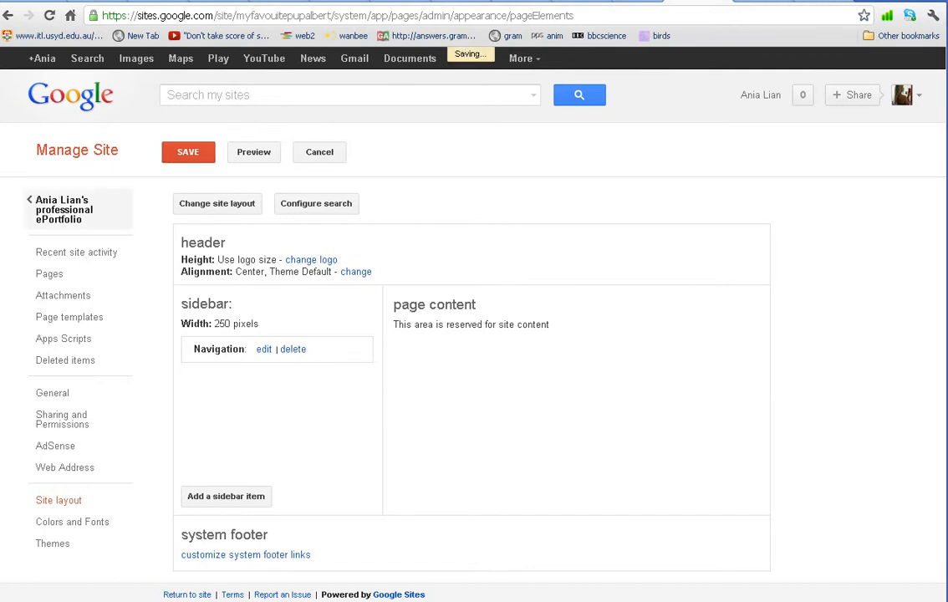
click(188, 152)
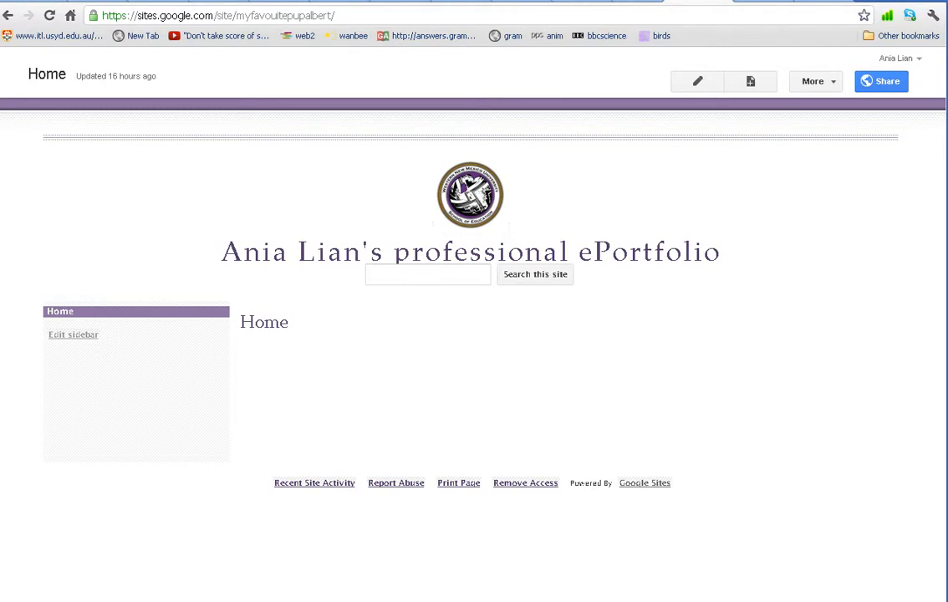
mouse_move(698, 81)
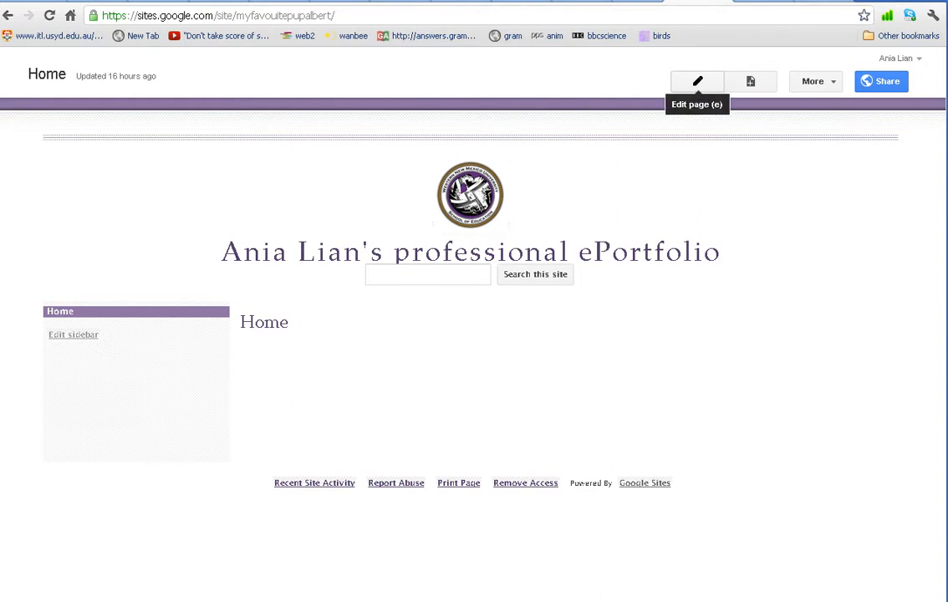
Put the Home page into edit mode, type practice text, then delete it
click(698, 81)
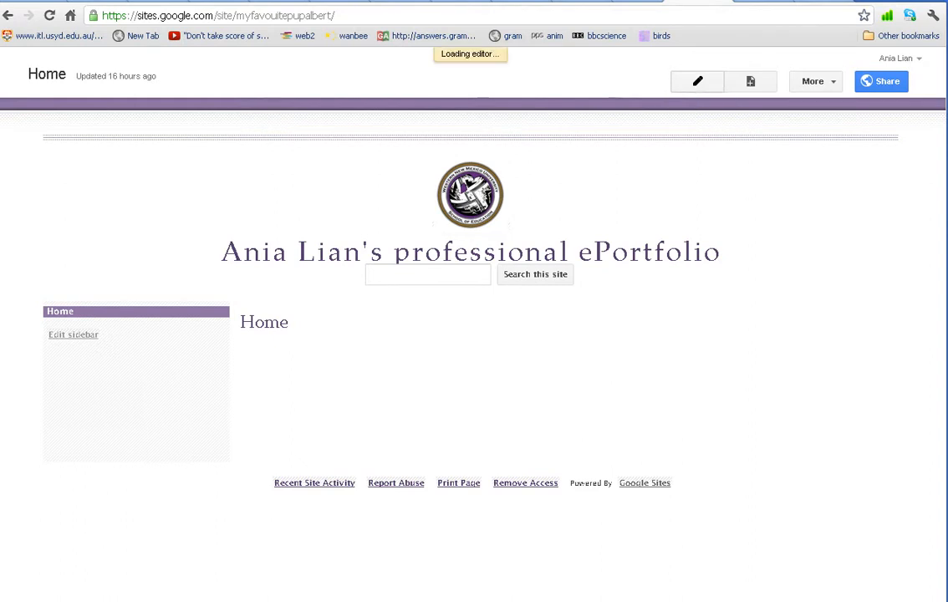
click(700, 81)
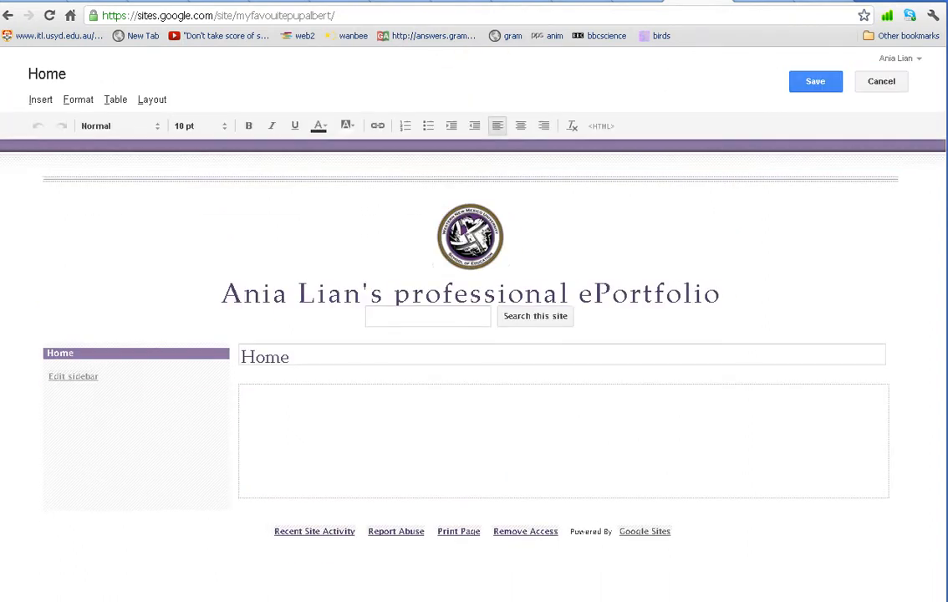
text(s)
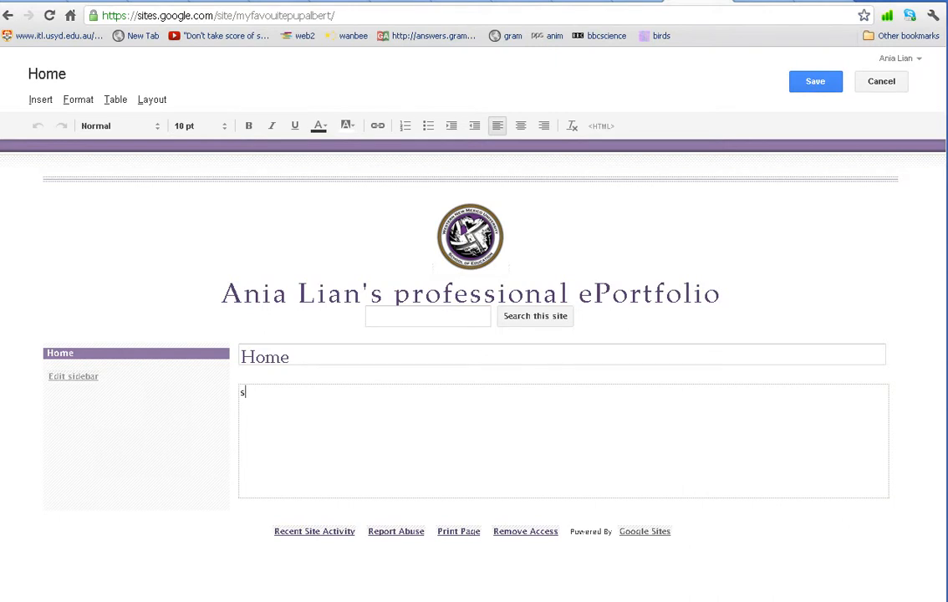
text(adsfdfffghjkm)
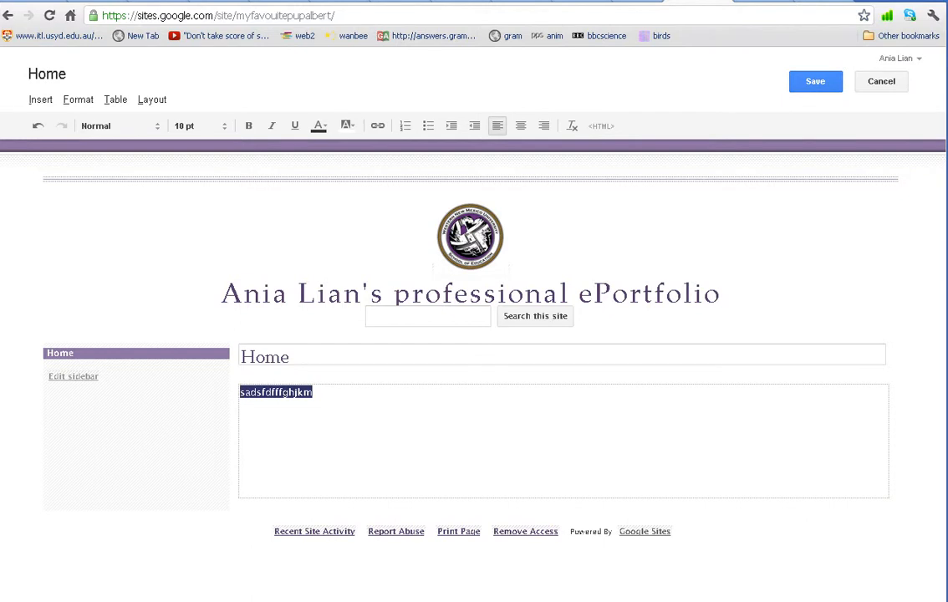
key(Delete)
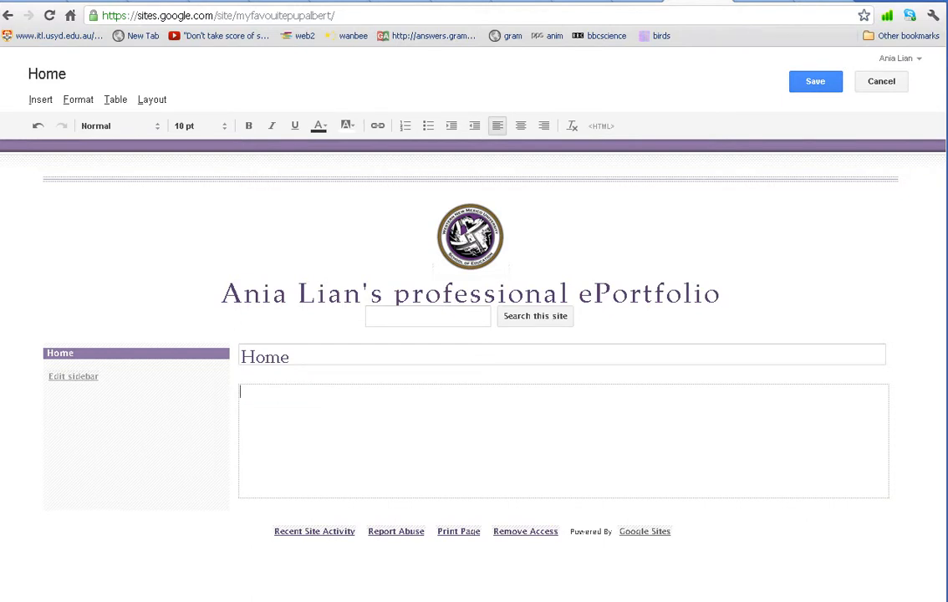
Apply the left sidebar page layout, type practice text, and clear the bottom box's placeholder
click(152, 99)
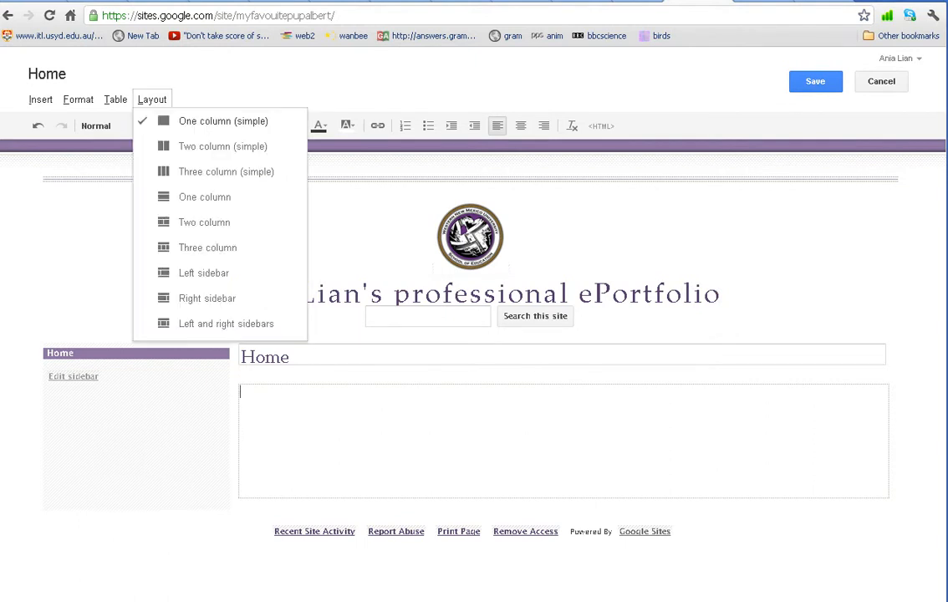
mouse_move(207, 298)
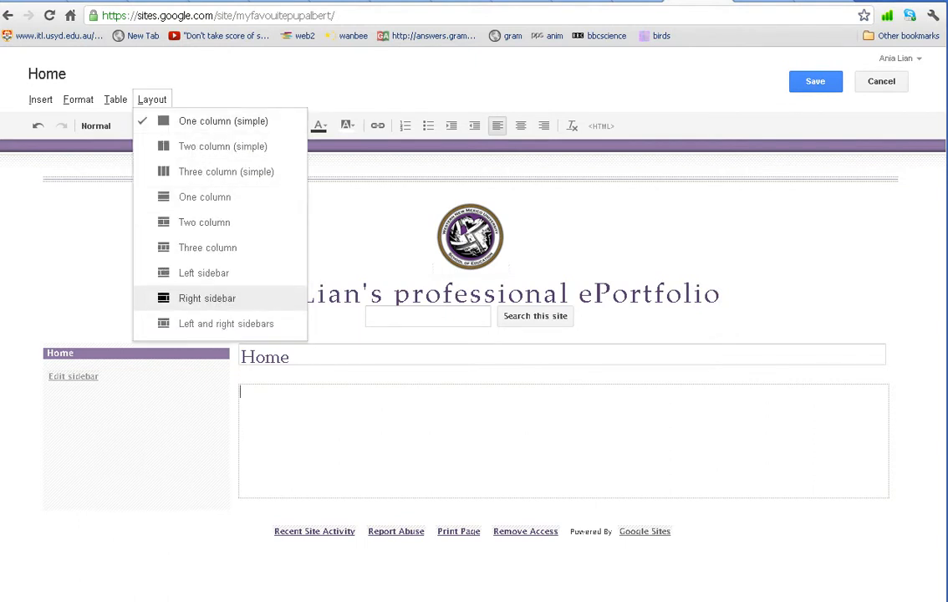
mouse_move(205, 197)
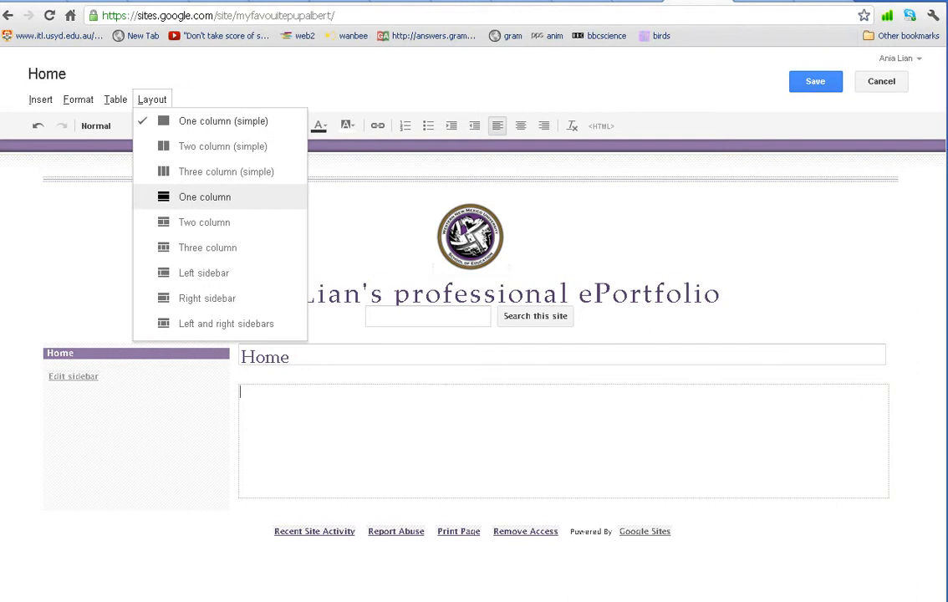
mouse_move(205, 222)
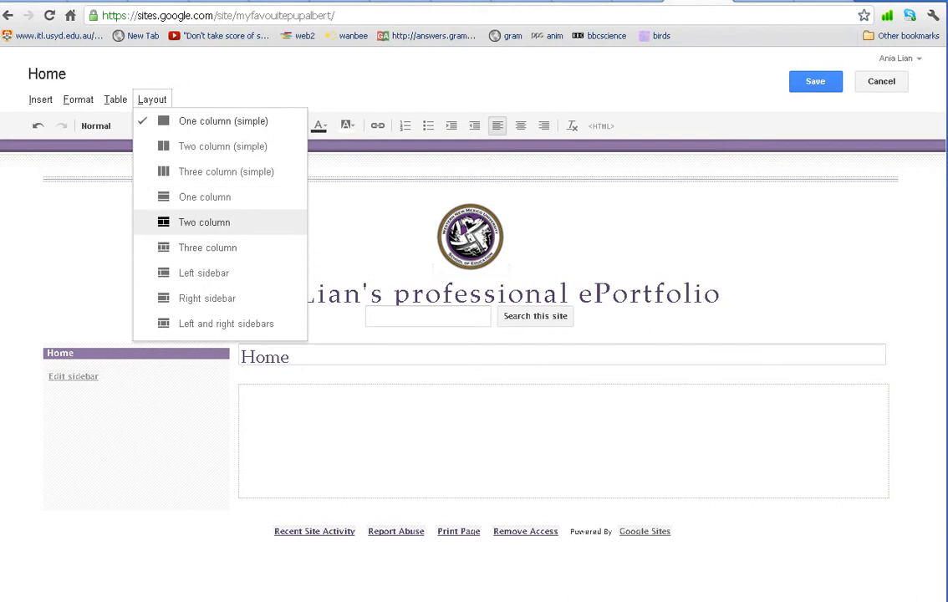
mouse_move(203, 273)
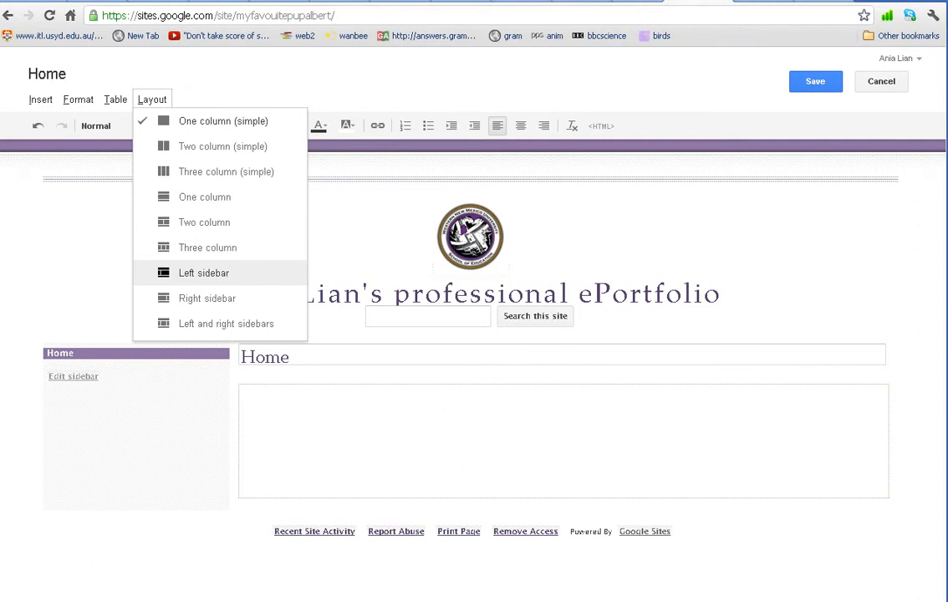
click(203, 272)
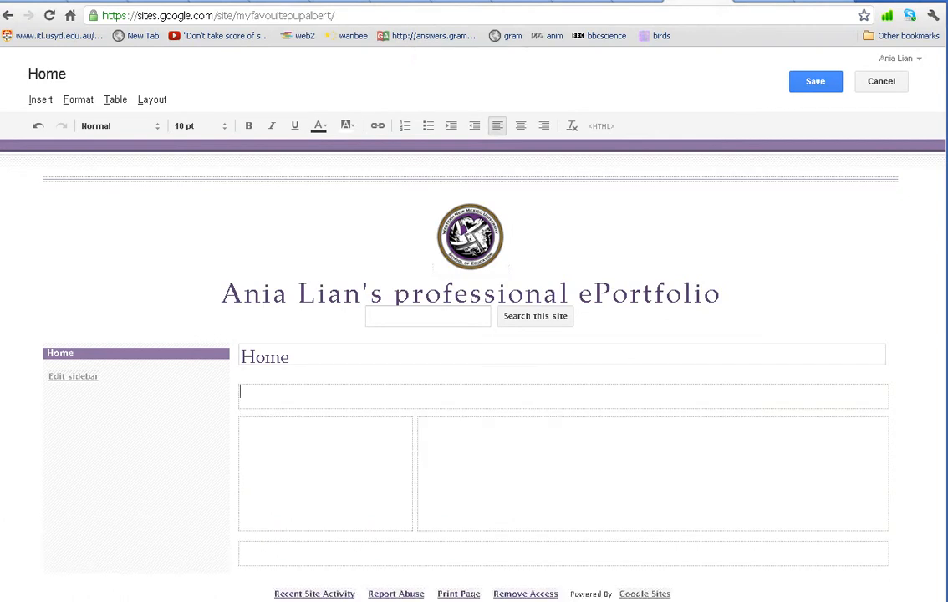
text(swew)
click(564, 554)
text(sww)
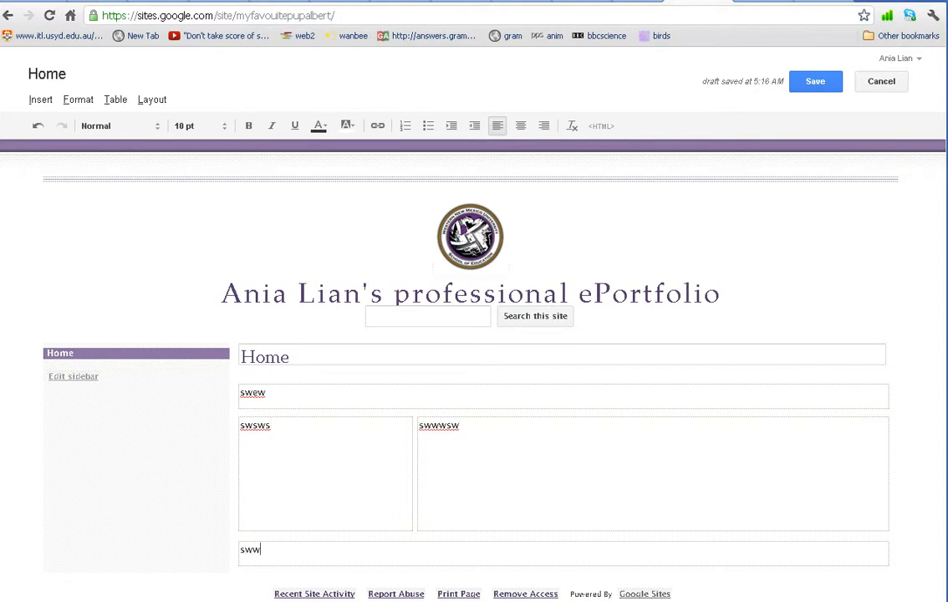
double_click(249, 550)
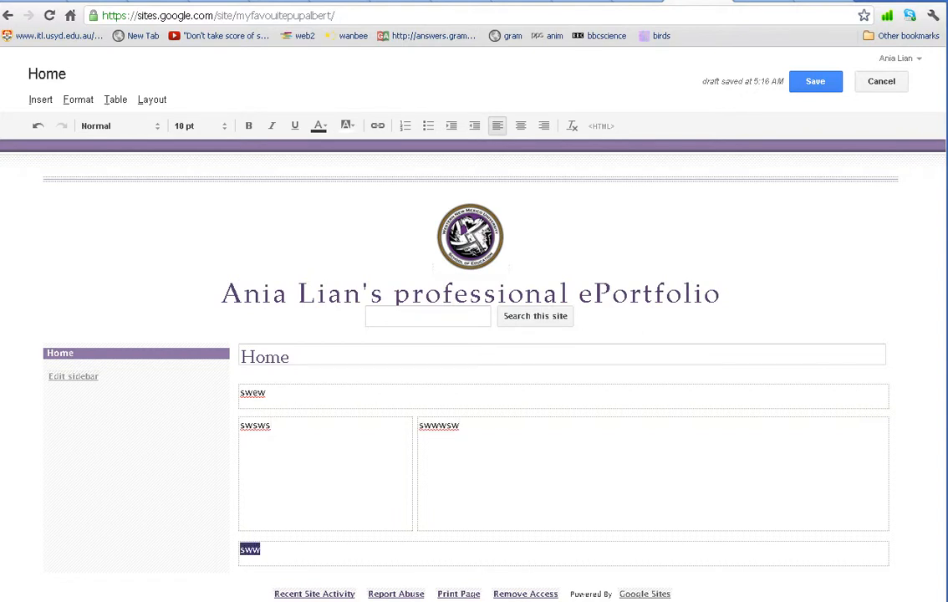
key(Delete)
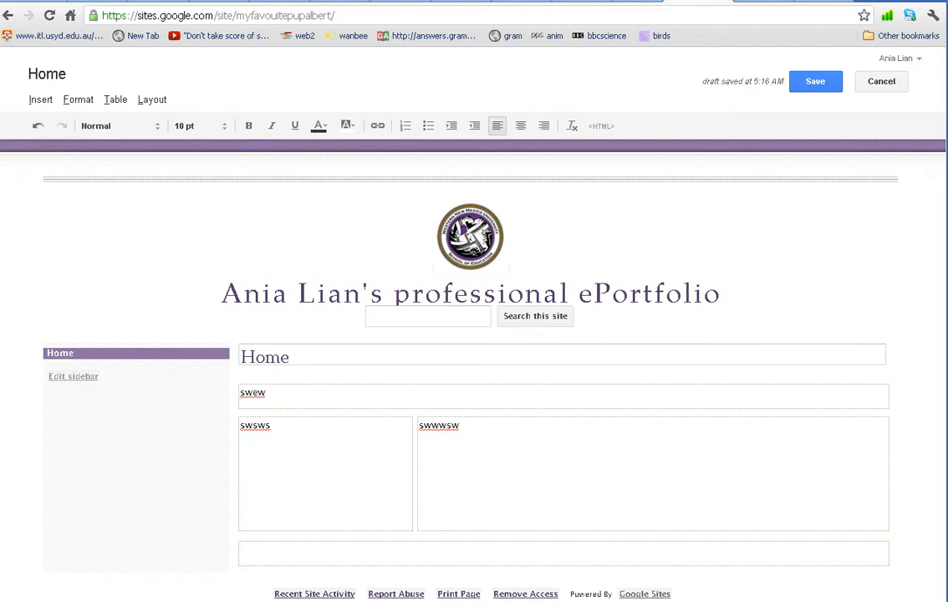
double_click(252, 393)
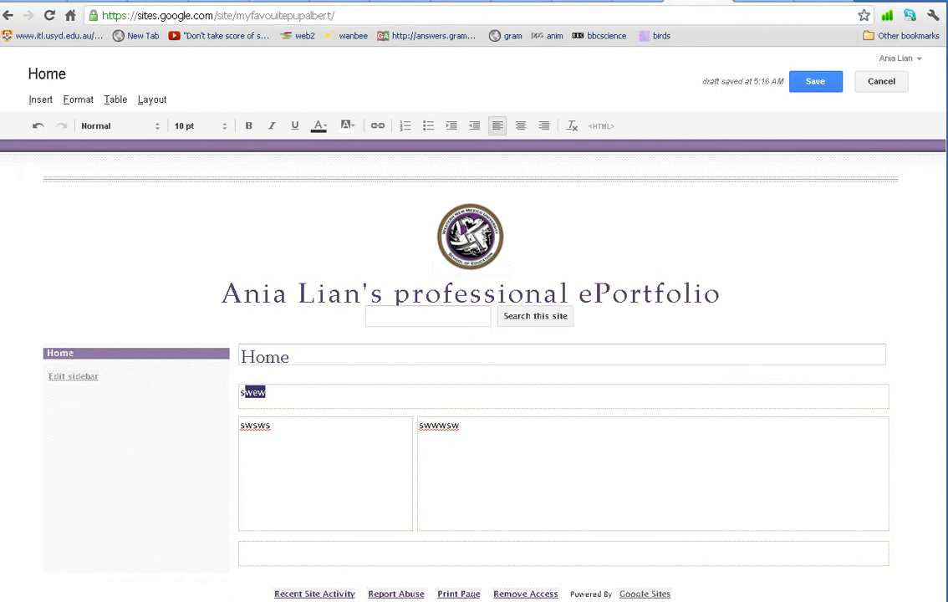
Type 'Welcome to my HomePage' into the top box
text(Welcome)
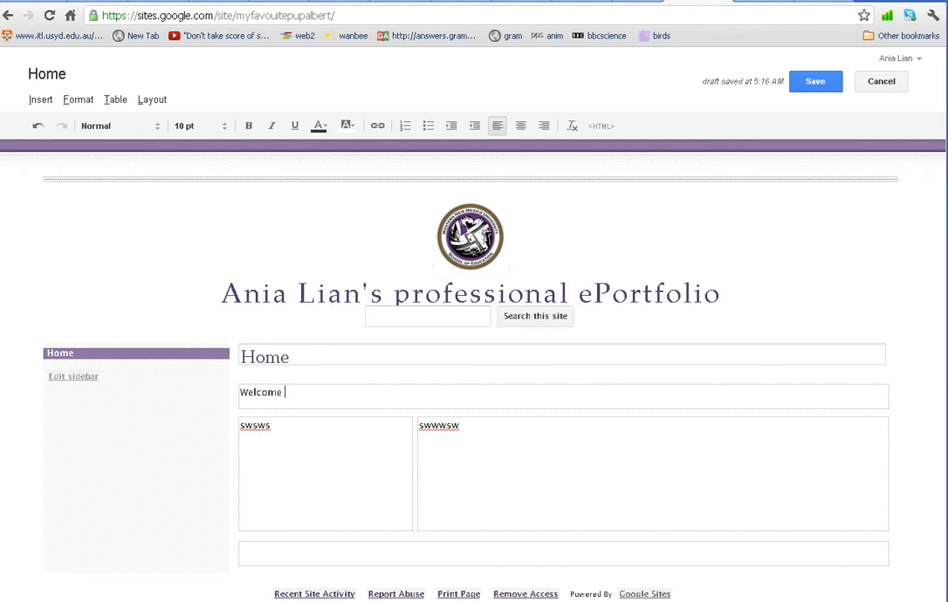
text(to my Ho)
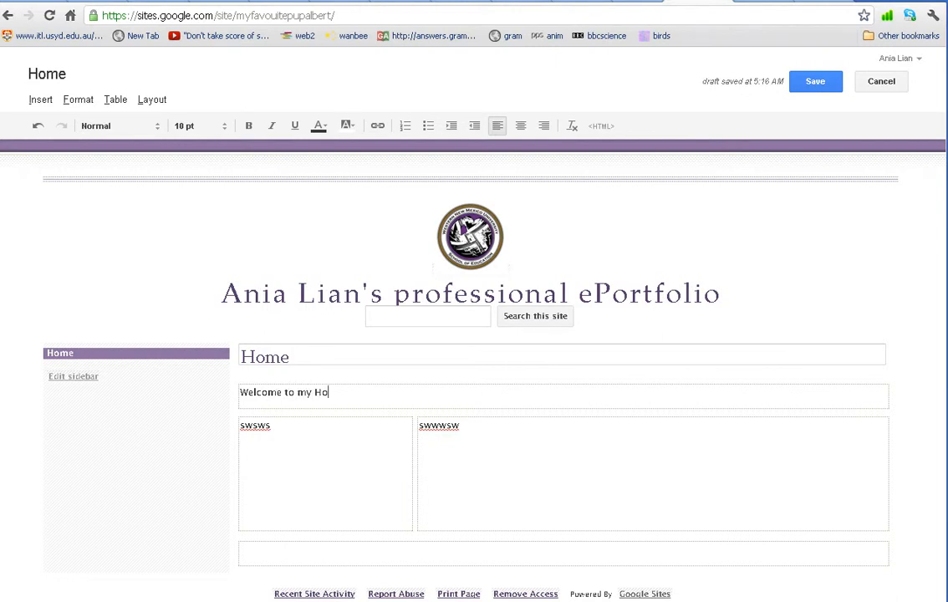
text(meP)
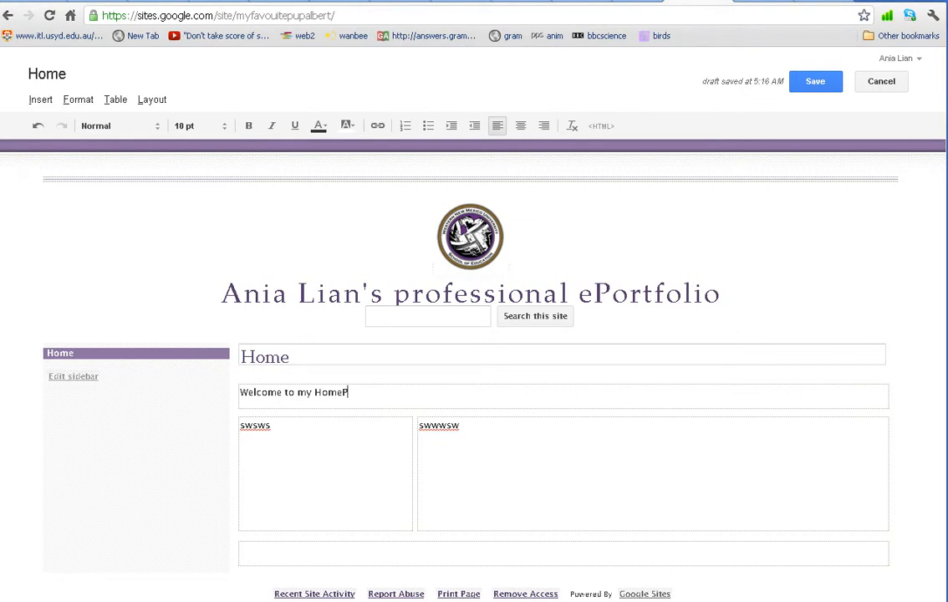
text(age)
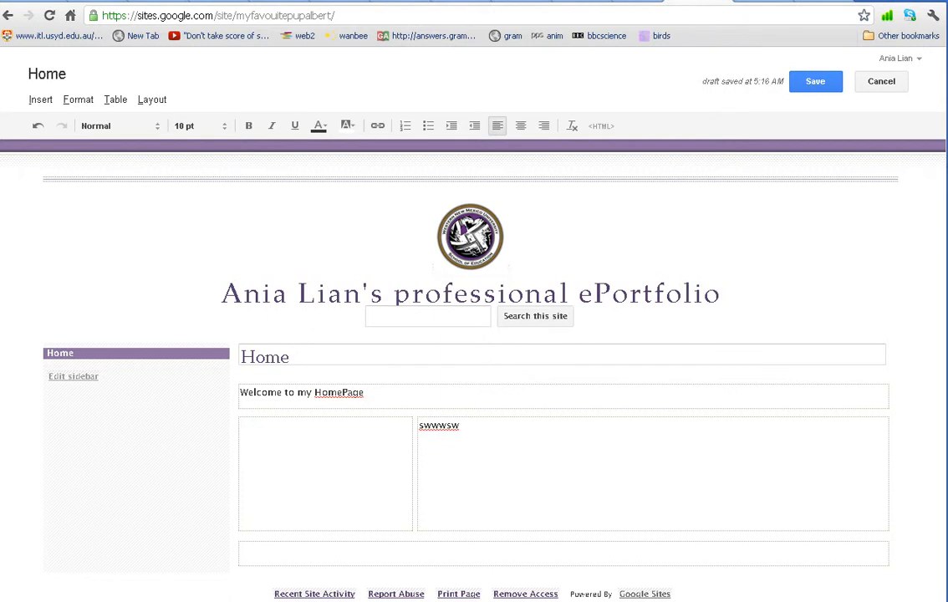
Upload the smiling woman photo via Insert > Image into the left column
click(40, 99)
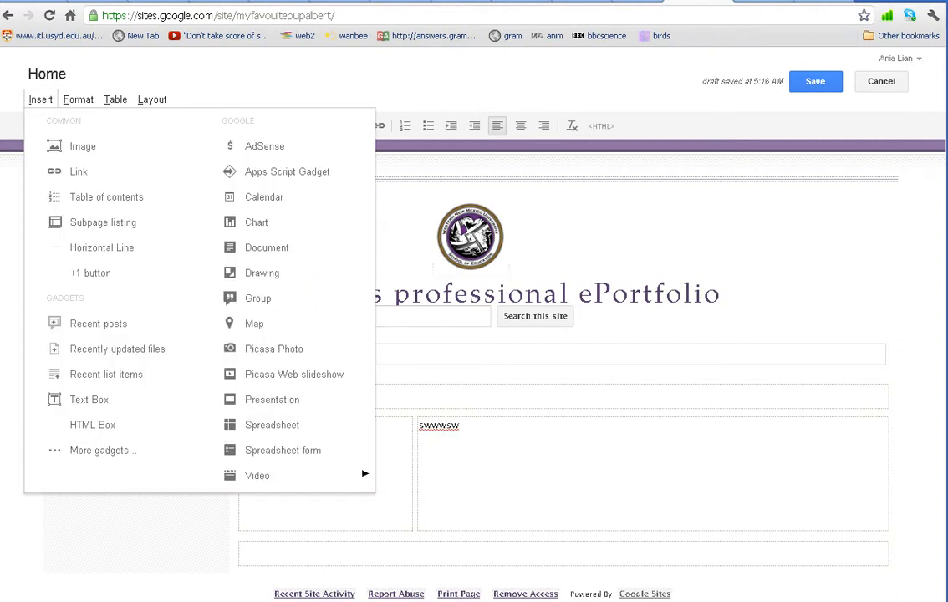
click(82, 146)
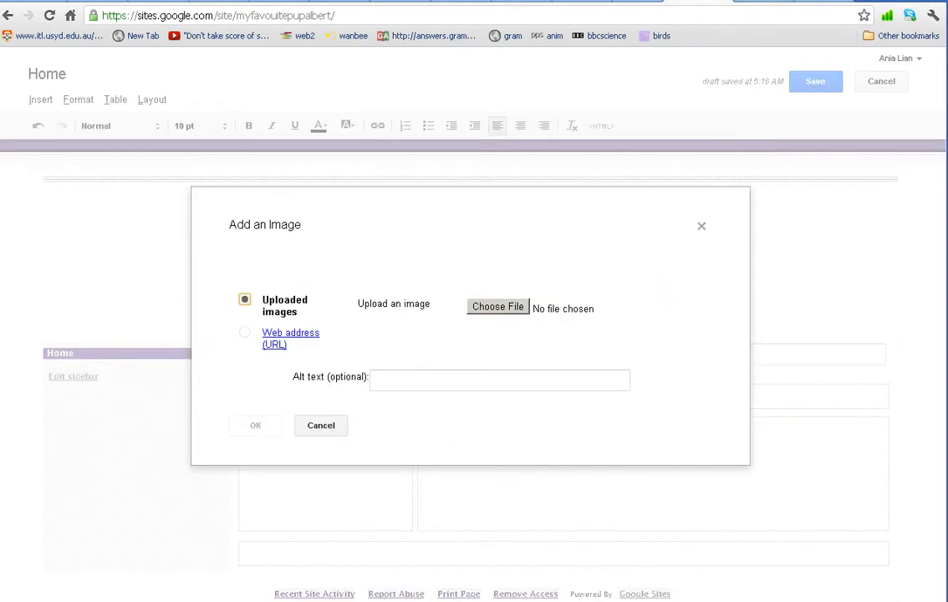
click(498, 306)
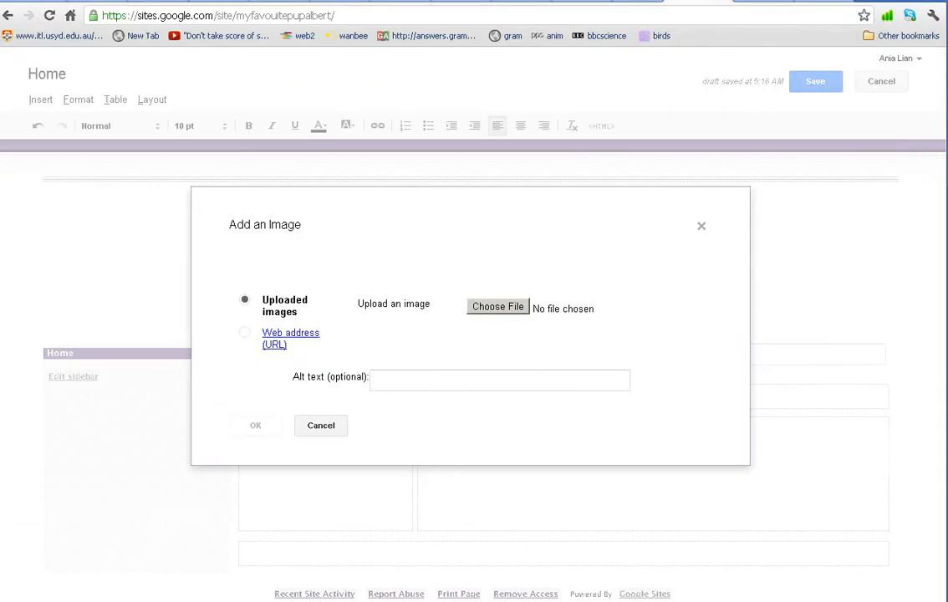
click(498, 306)
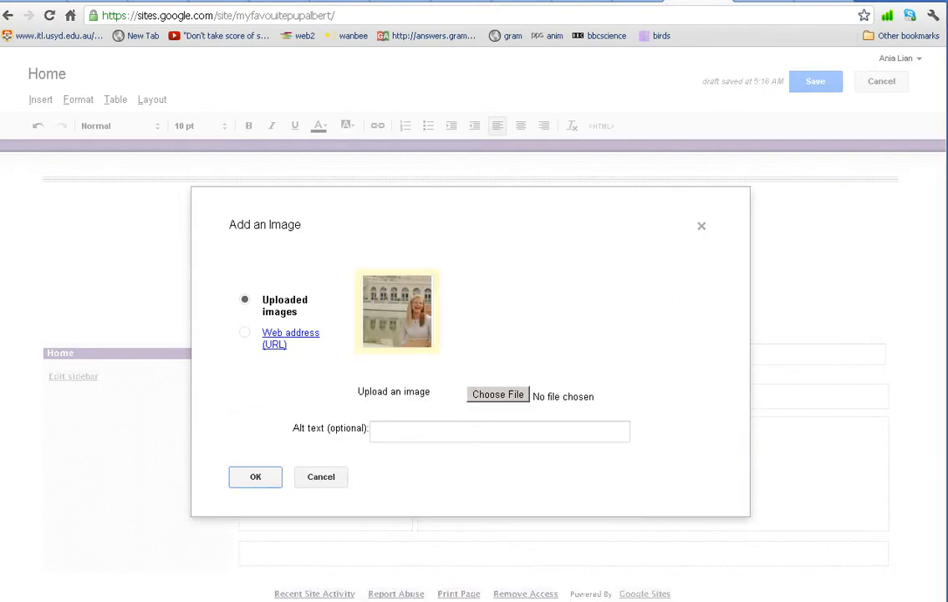
click(255, 477)
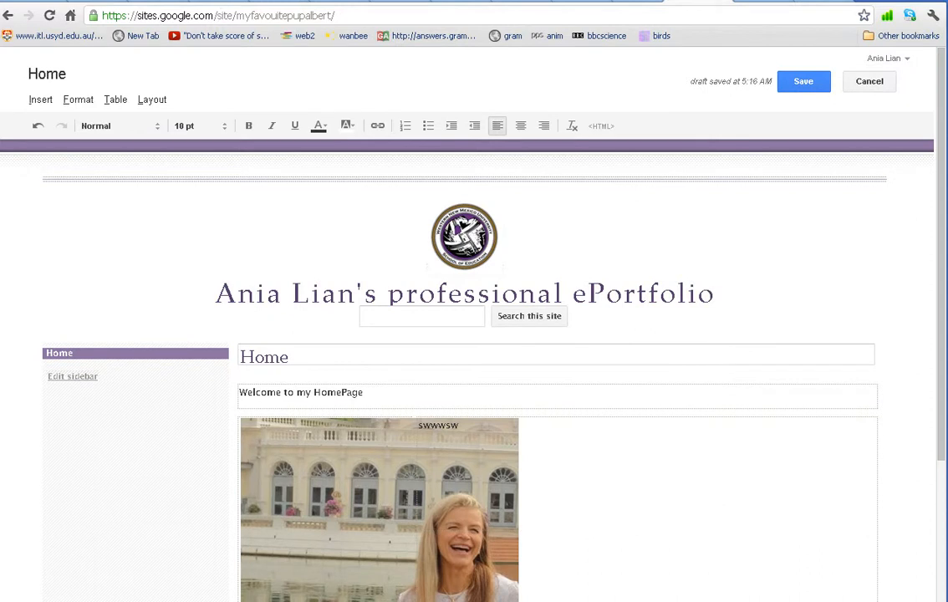
Select the inserted photo and choose a smaller image size so it fits the column
scroll(down, 3)
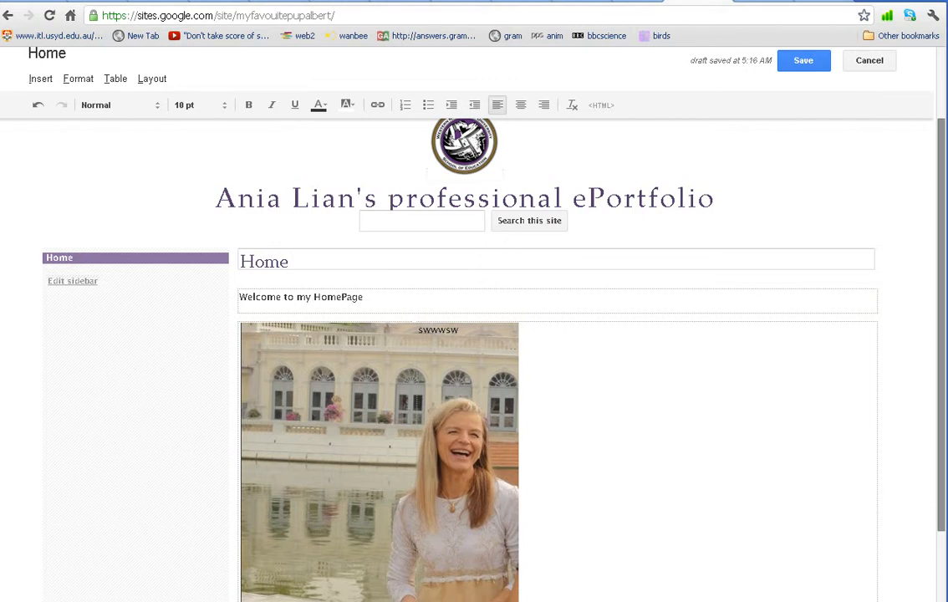
scroll(down, 3)
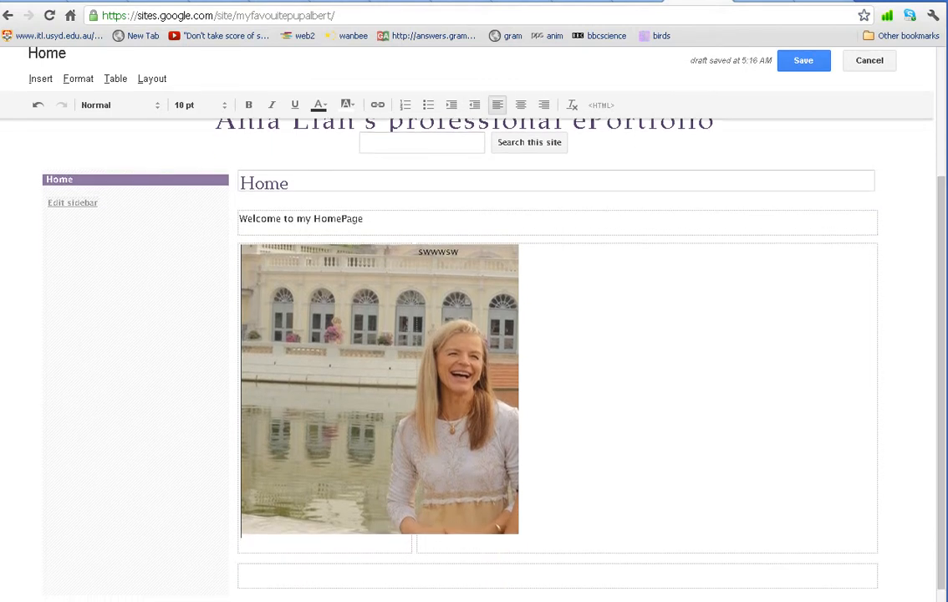
click(376, 389)
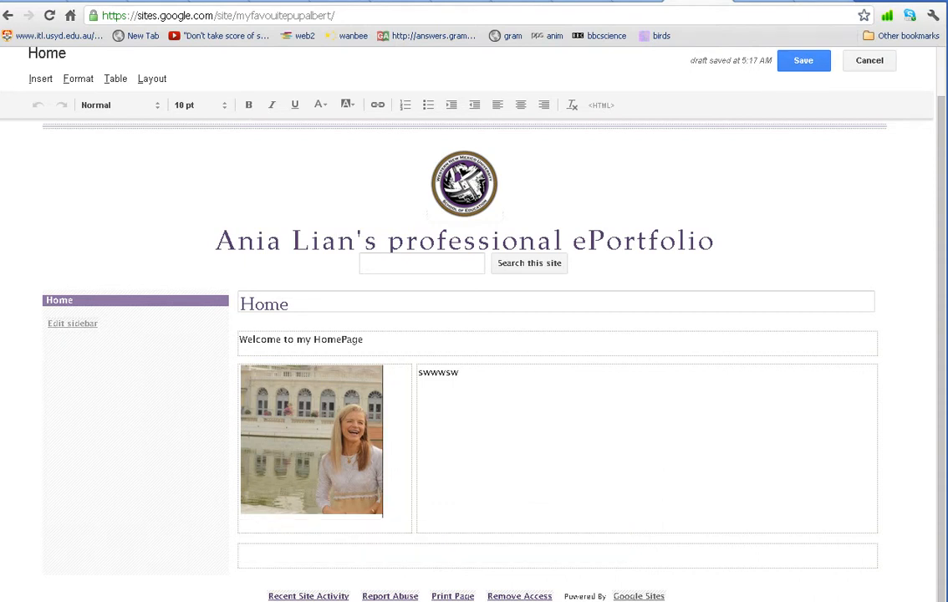
click(439, 372)
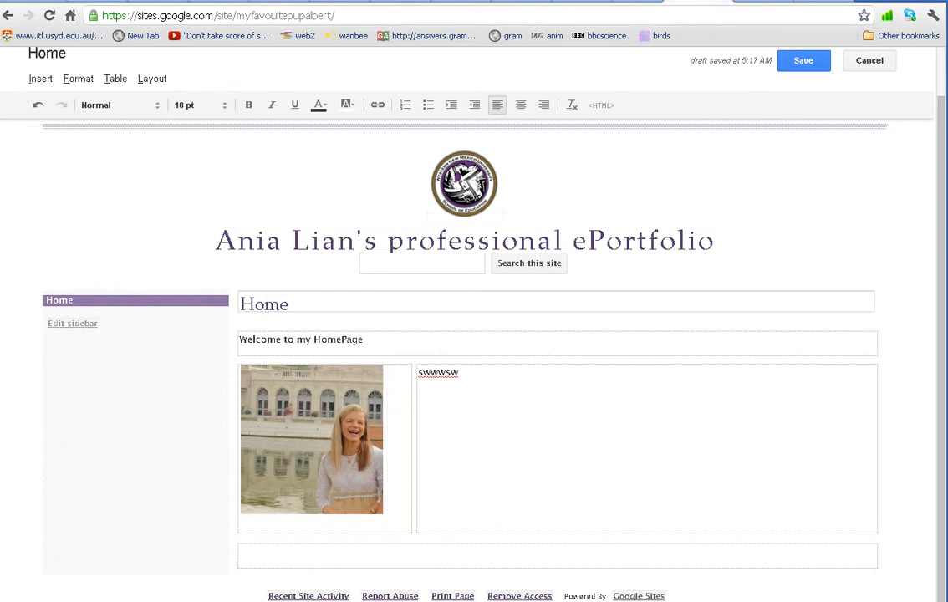
Change the photo's img tag to width 80 and height 100 in HTML, then update
click(600, 105)
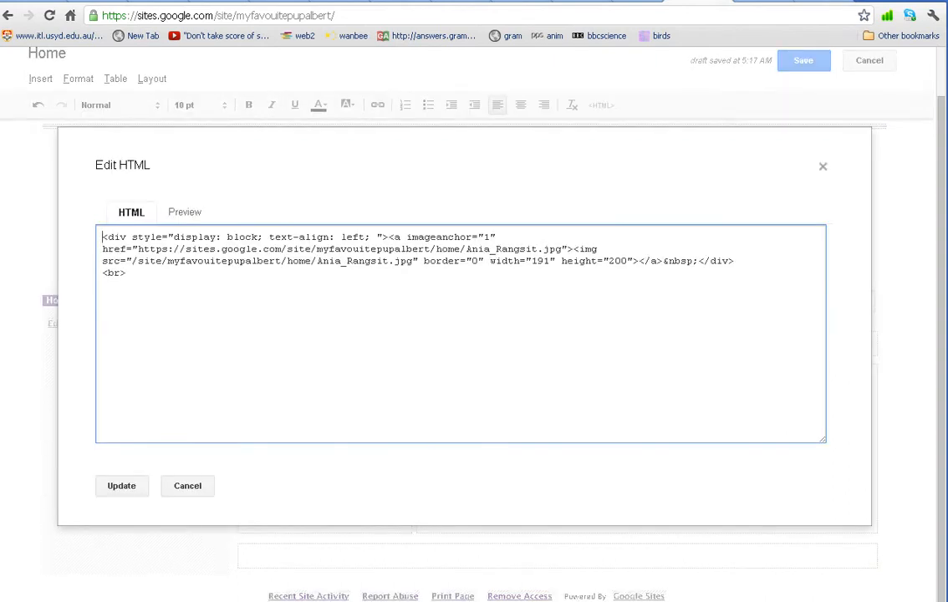
double_click(537, 261)
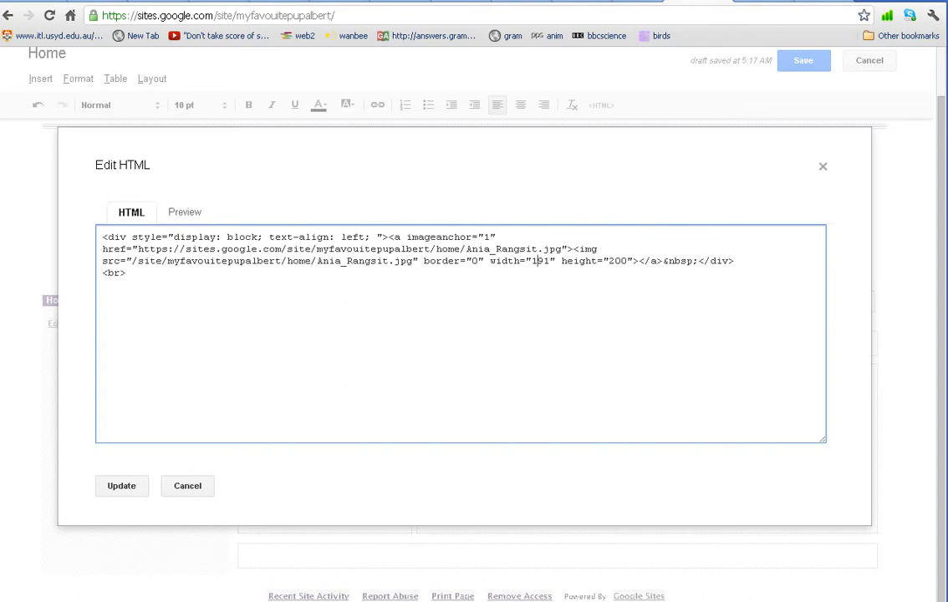
double_click(537, 260)
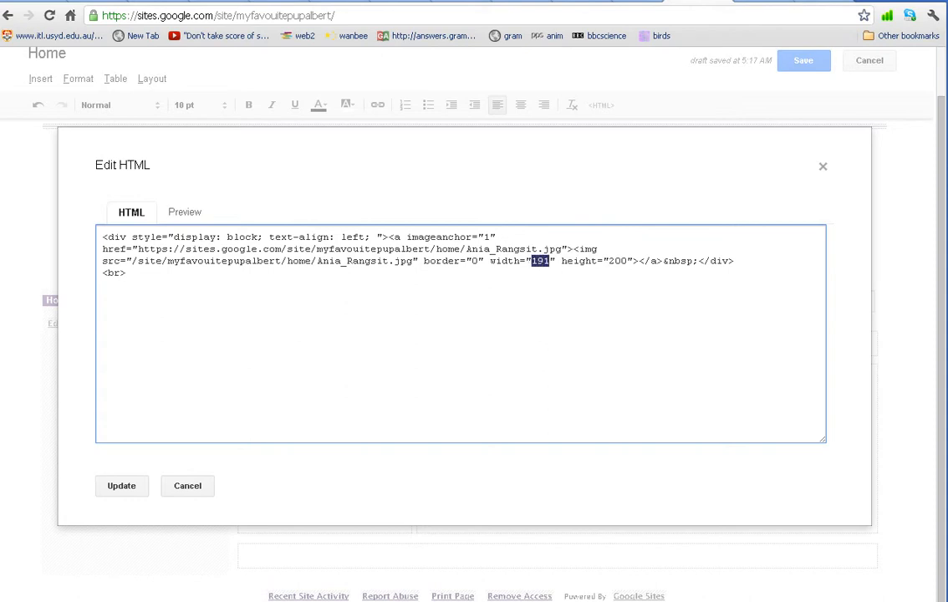
text(89)
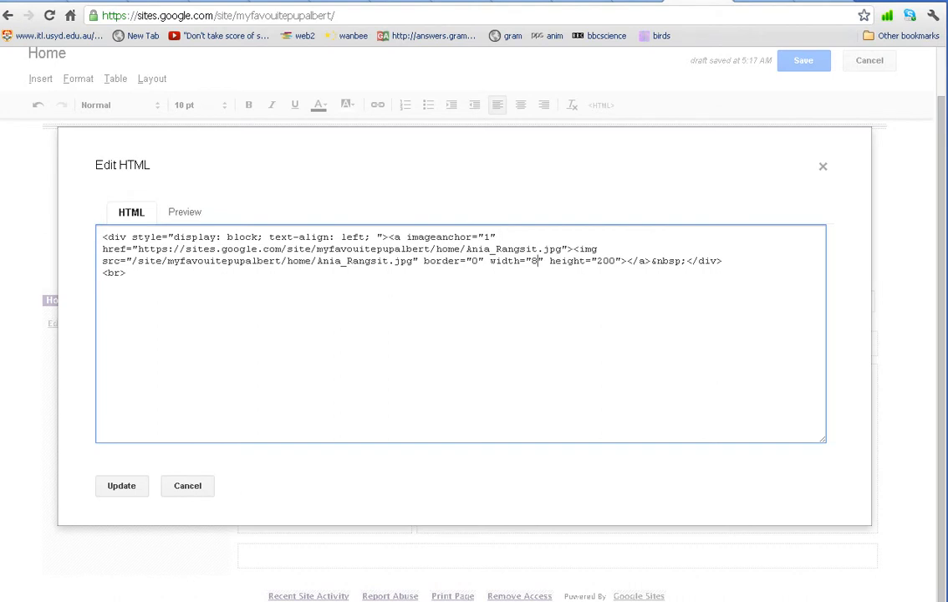
text(0)
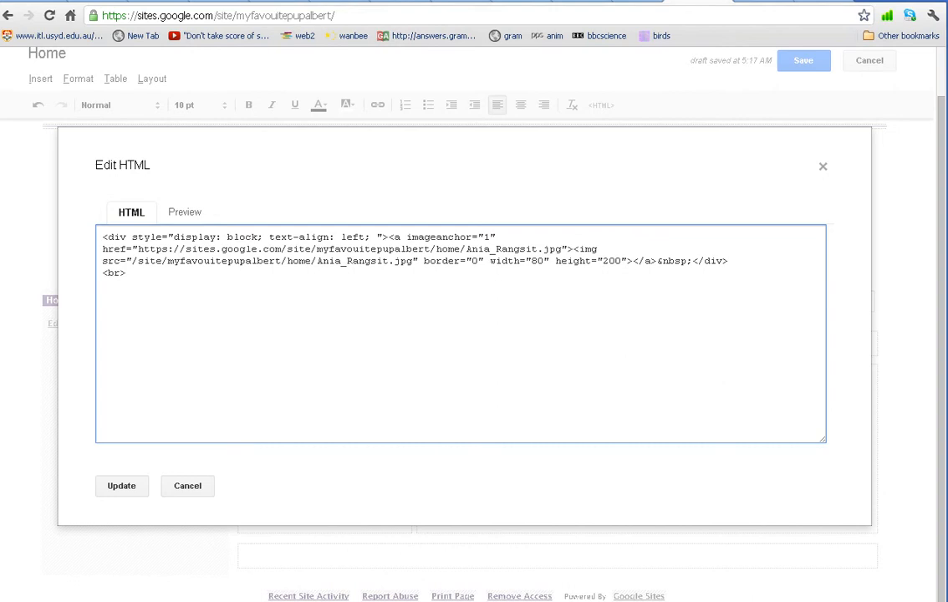
text(100)
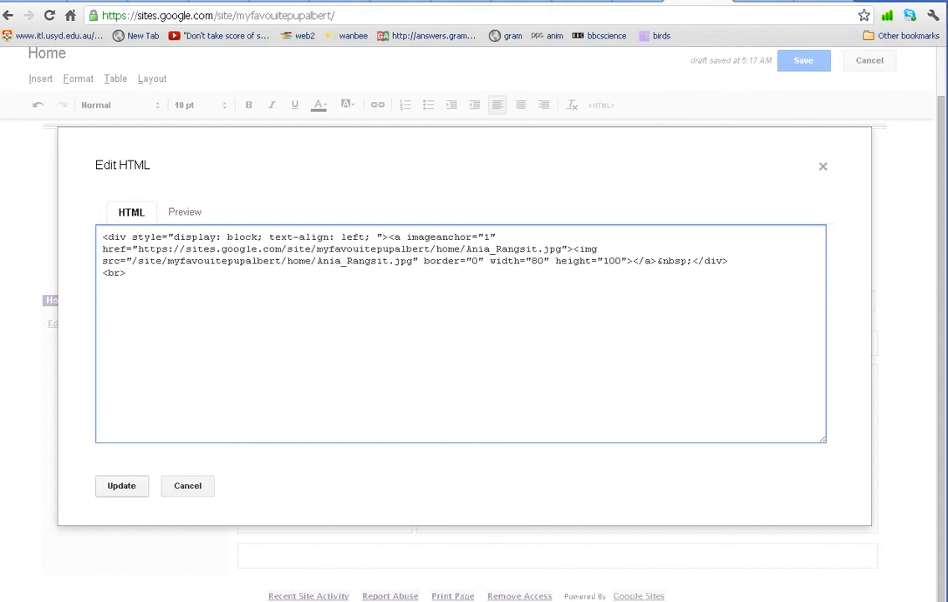
click(121, 486)
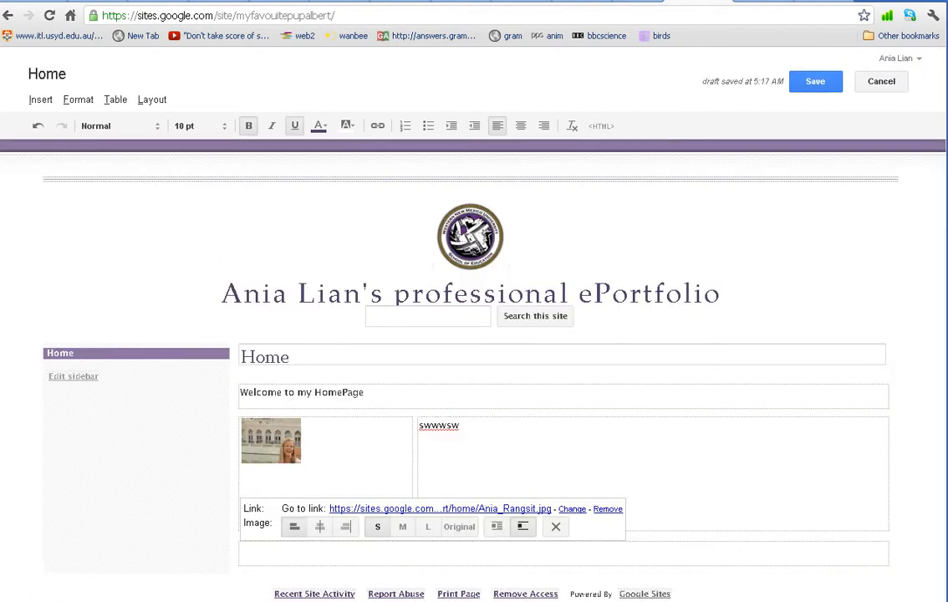